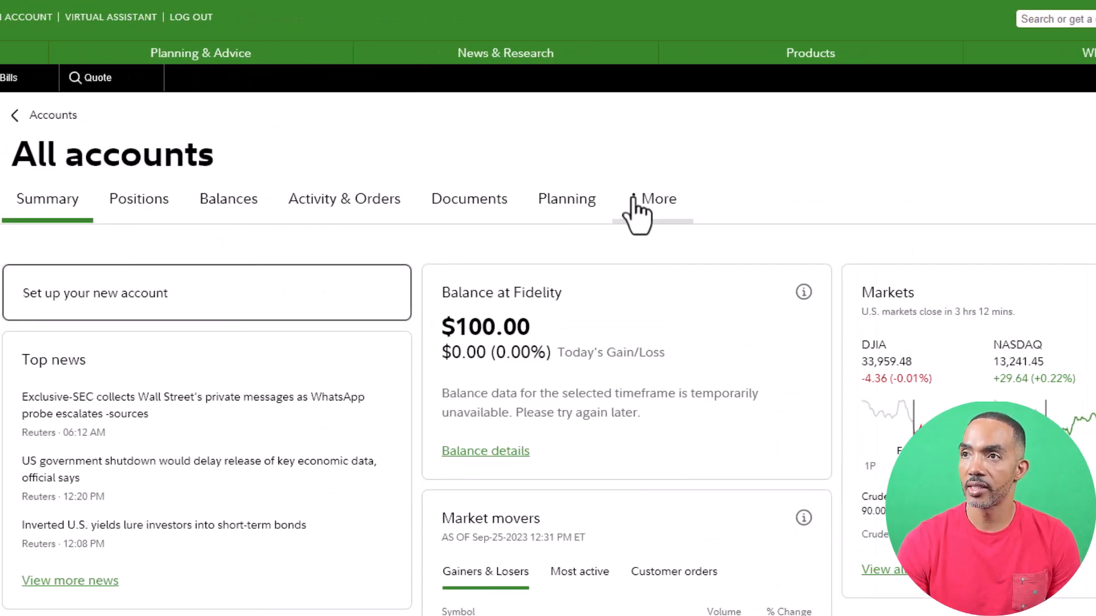
- Reach the scheduled transfers page via Account features > Recurring Transfers > Manage
click(657, 198)
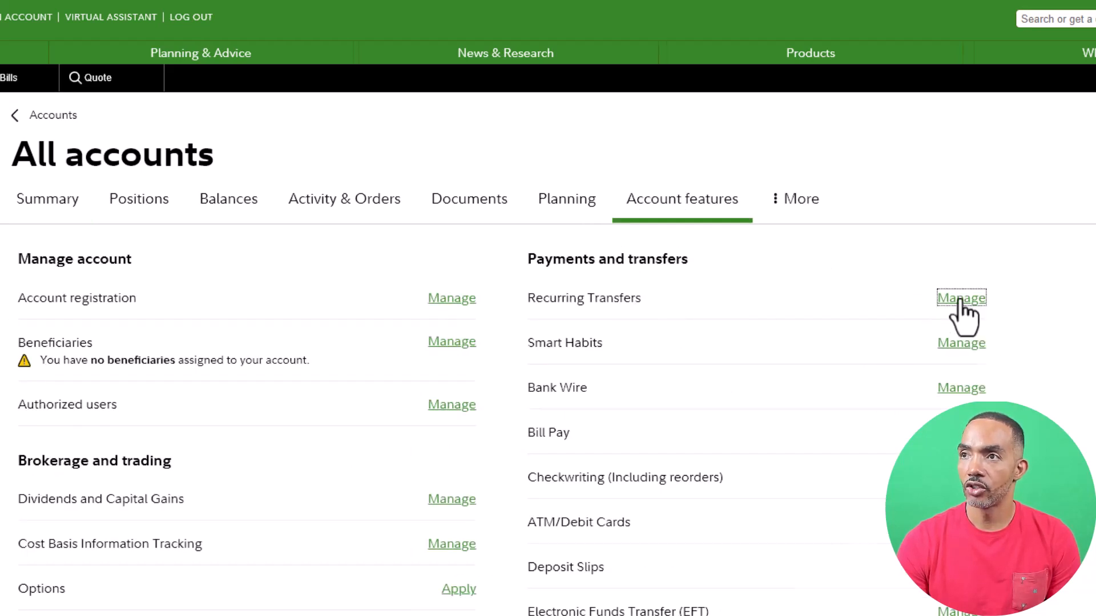
click(960, 298)
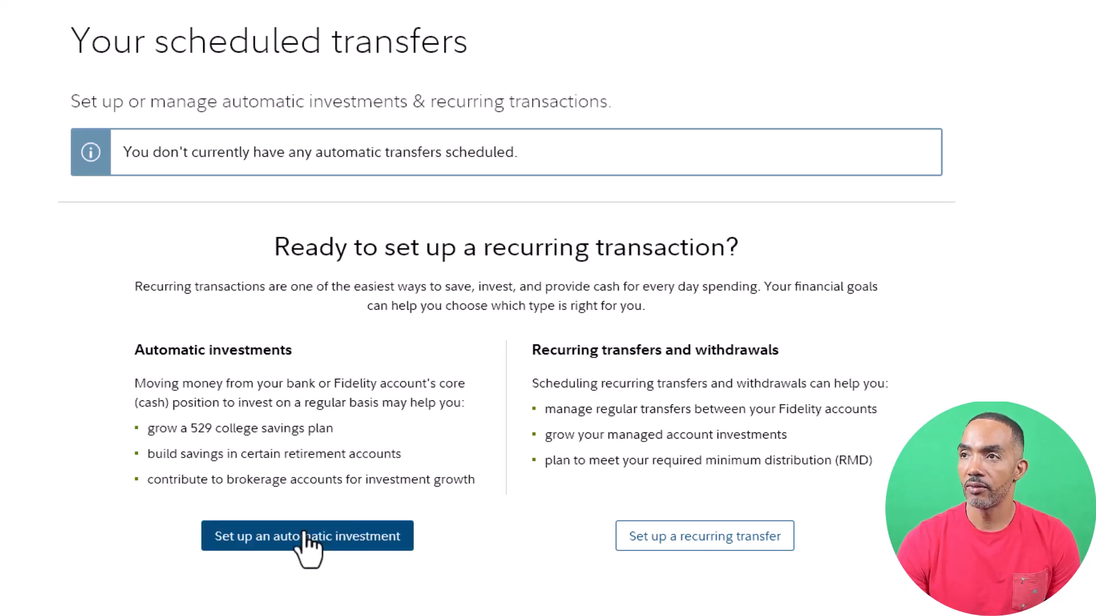
- Begin an automatic investment funded from an external bank account and continue to its form
click(307, 537)
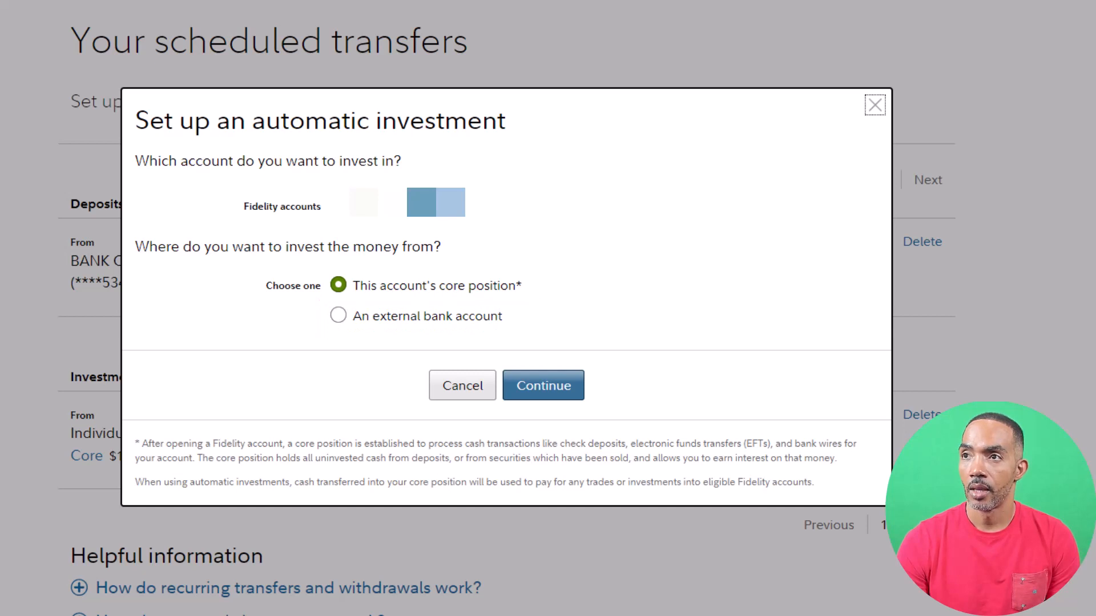
click(338, 315)
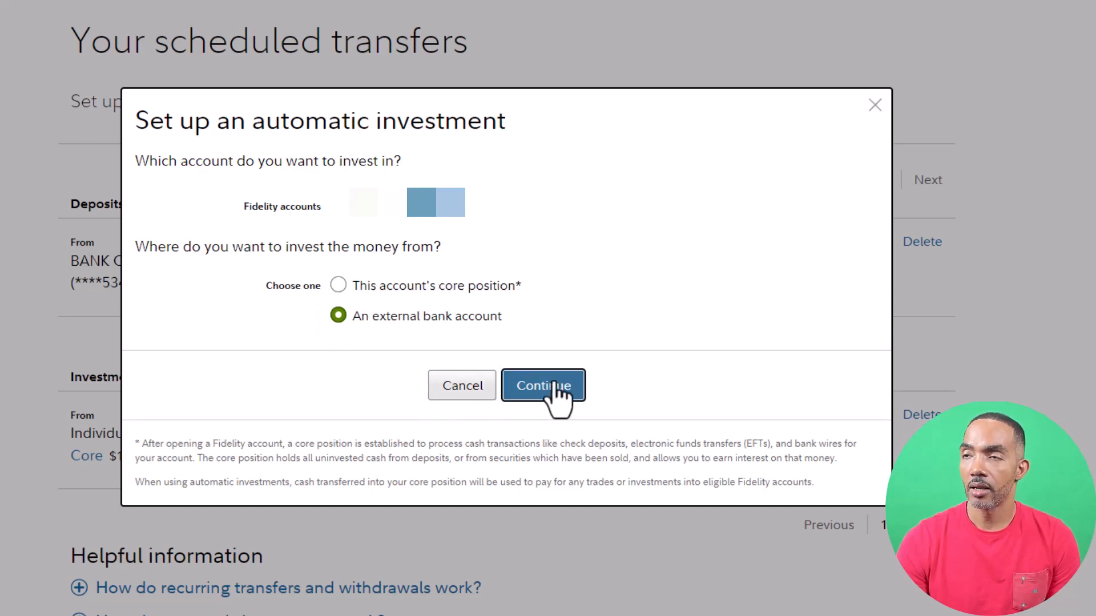
click(543, 384)
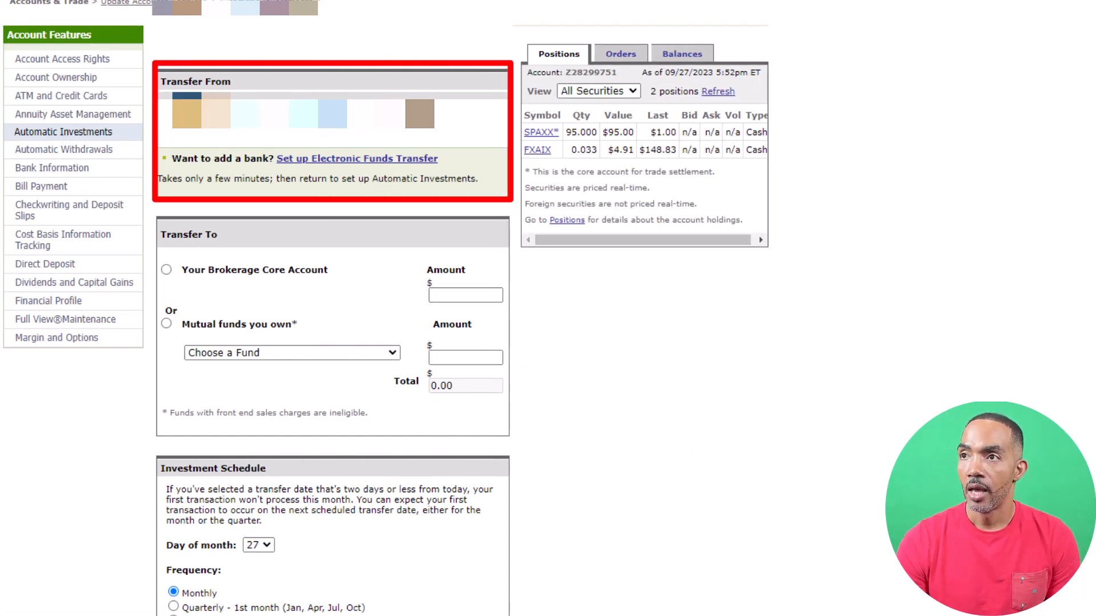
mouse_move(230, 151)
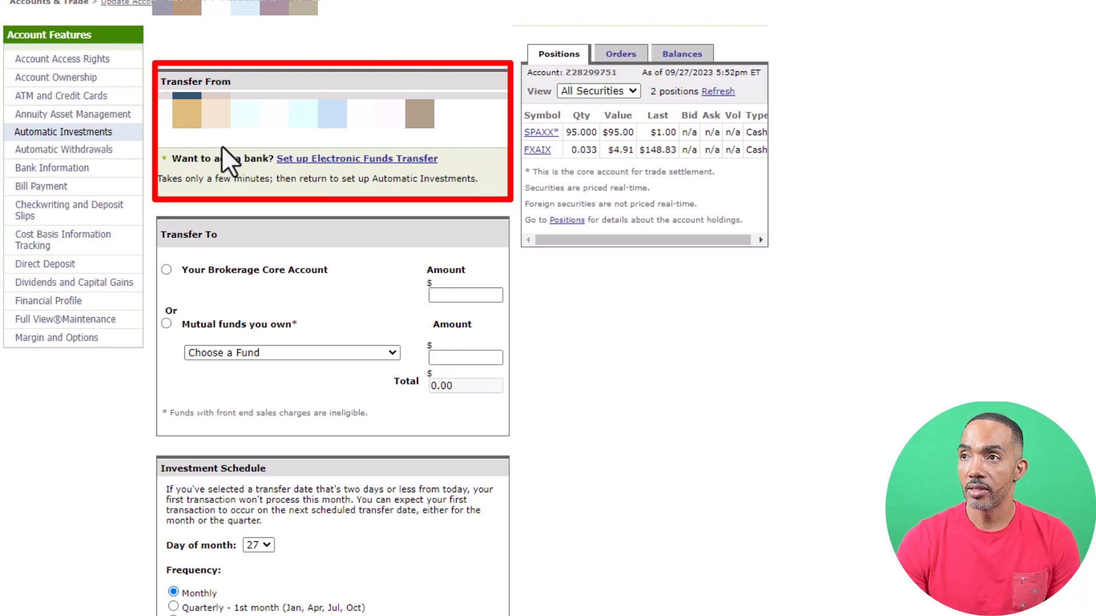
- Choose 'Mutual funds you own' and select FIDELITY 500 INDEX FUND as the destination
click(166, 113)
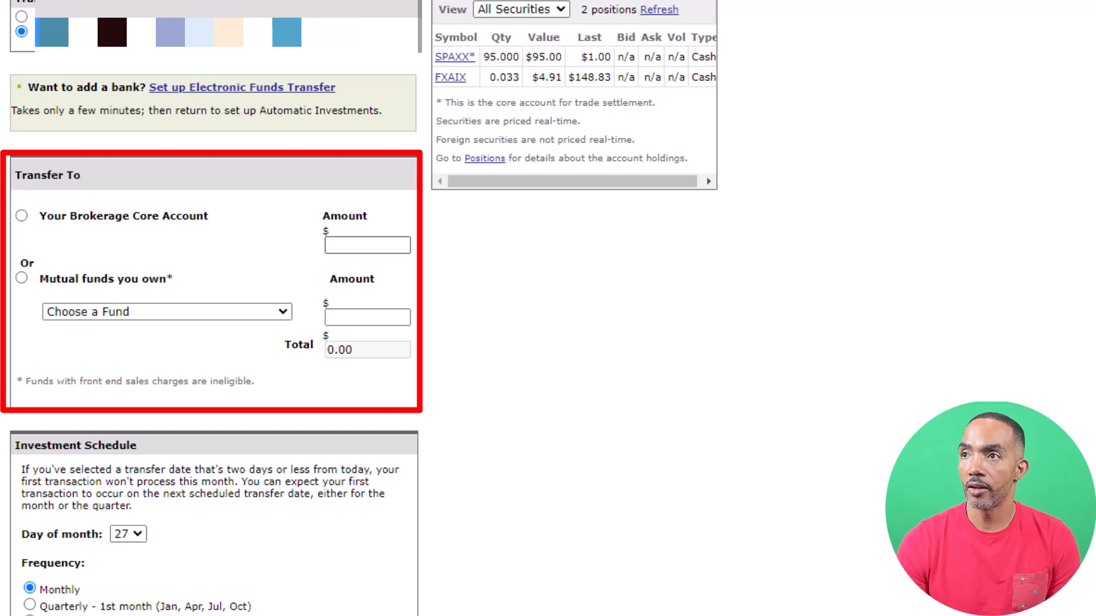
mouse_move(100, 309)
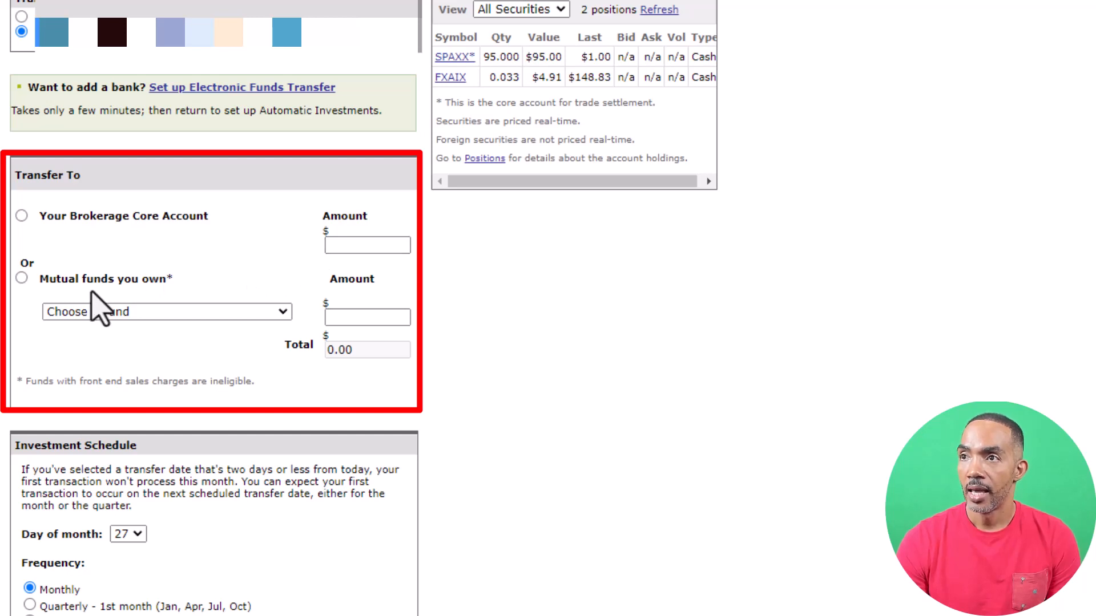
click(22, 279)
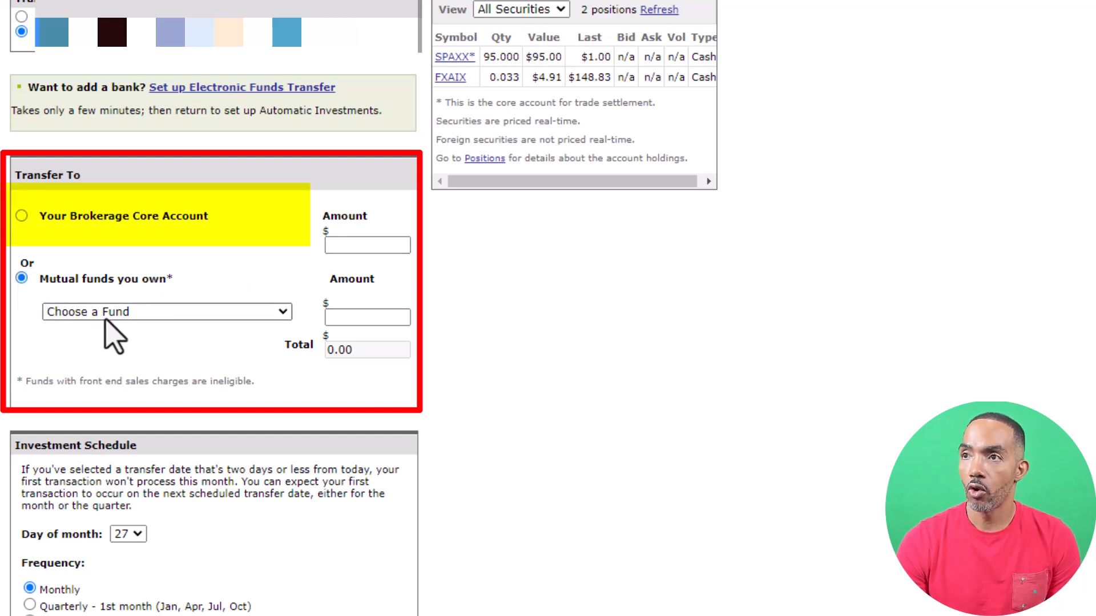
click(166, 312)
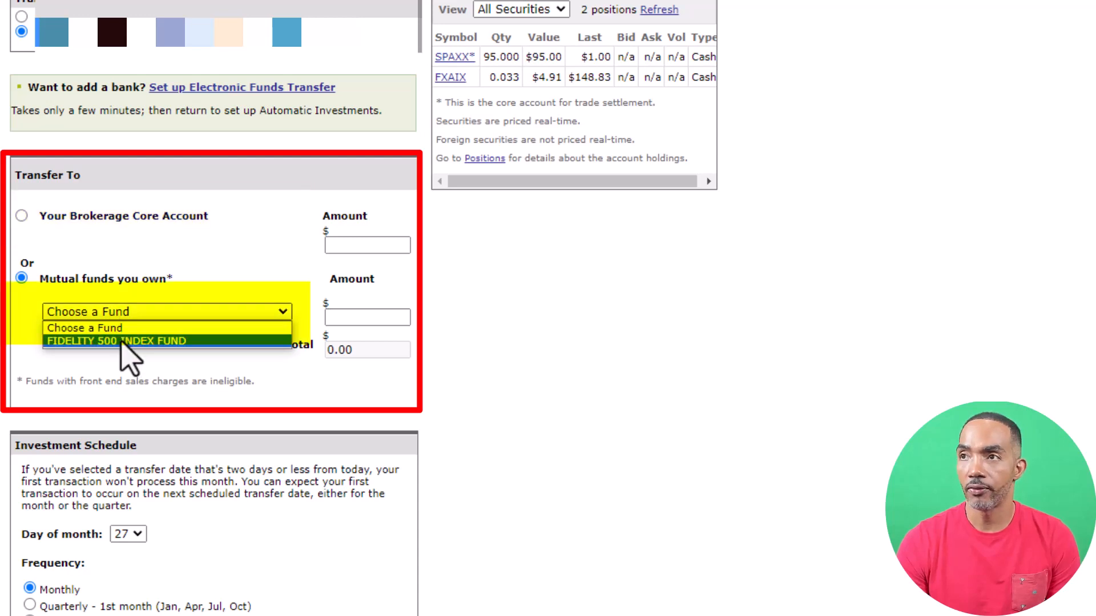
click(116, 342)
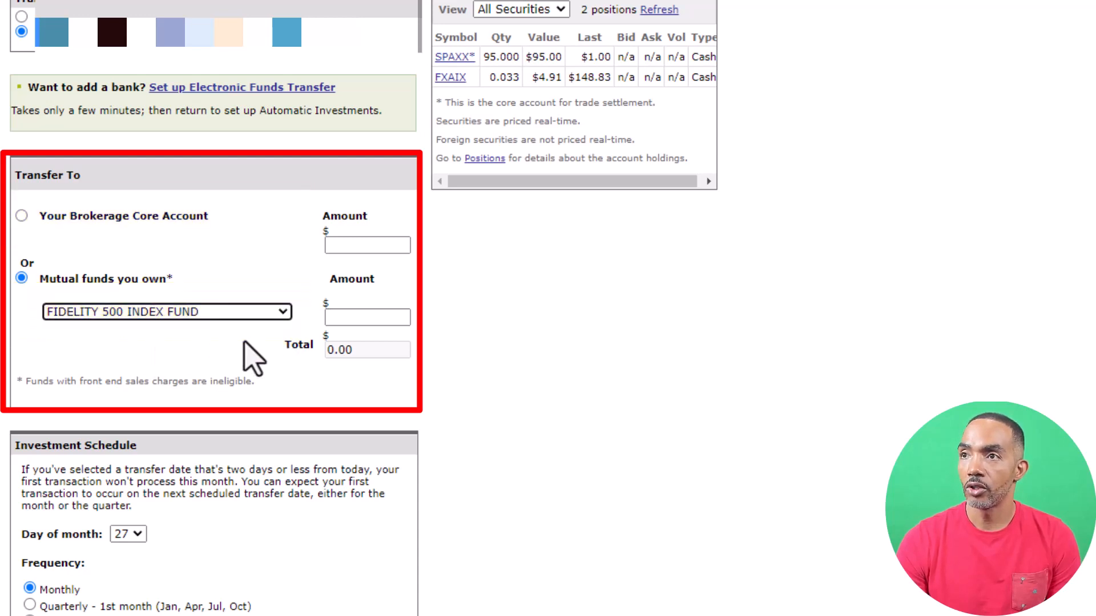
click(366, 316)
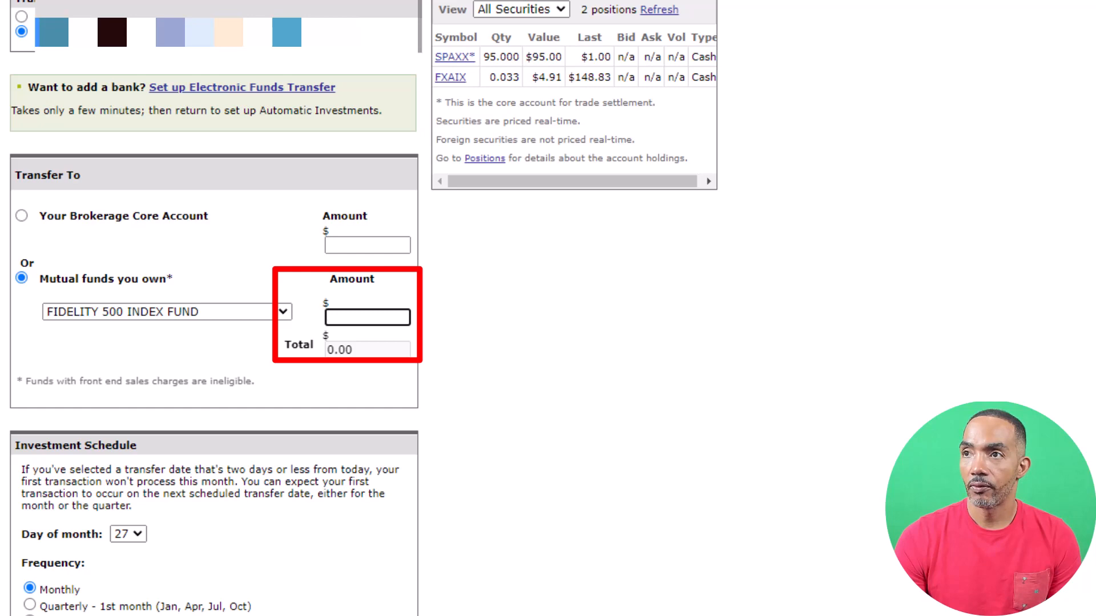
- Set the amount to 10.00 and schedule it monthly on day 18
text(10.00)
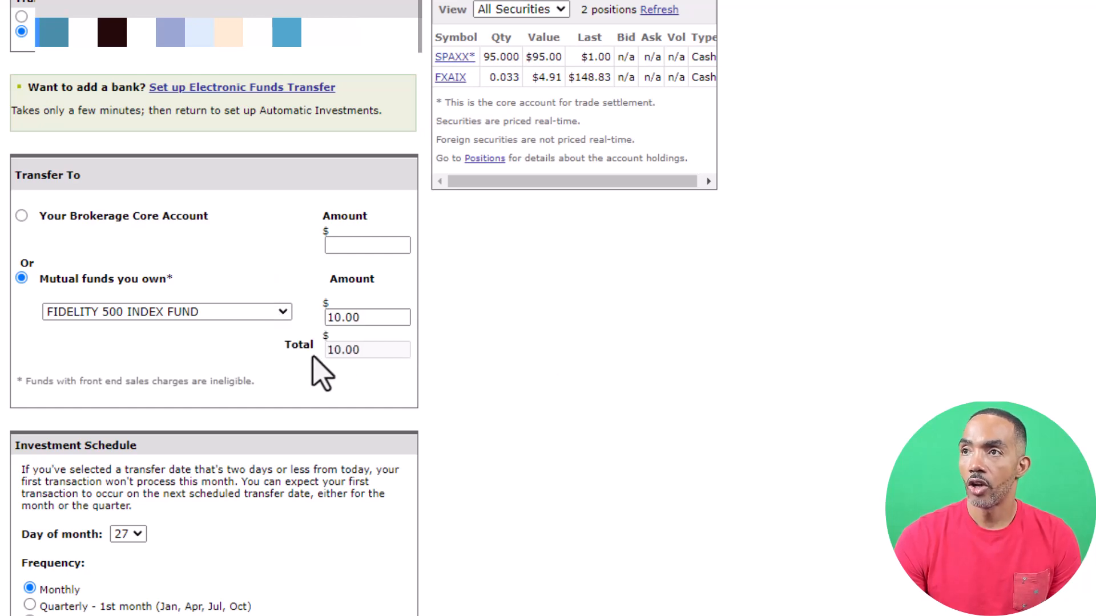
scroll(down, 3)
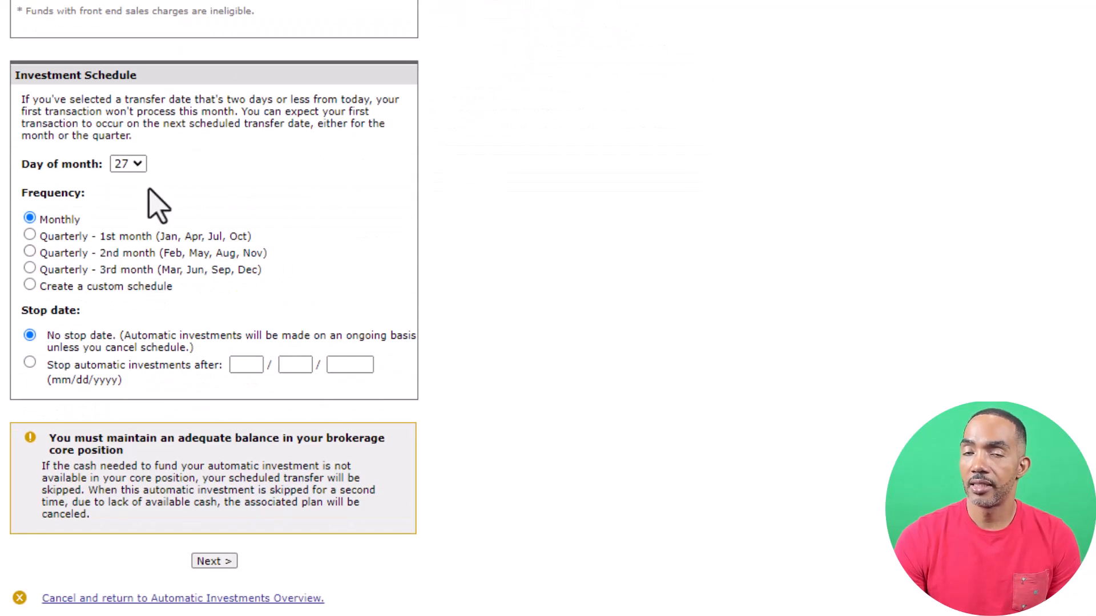
click(128, 164)
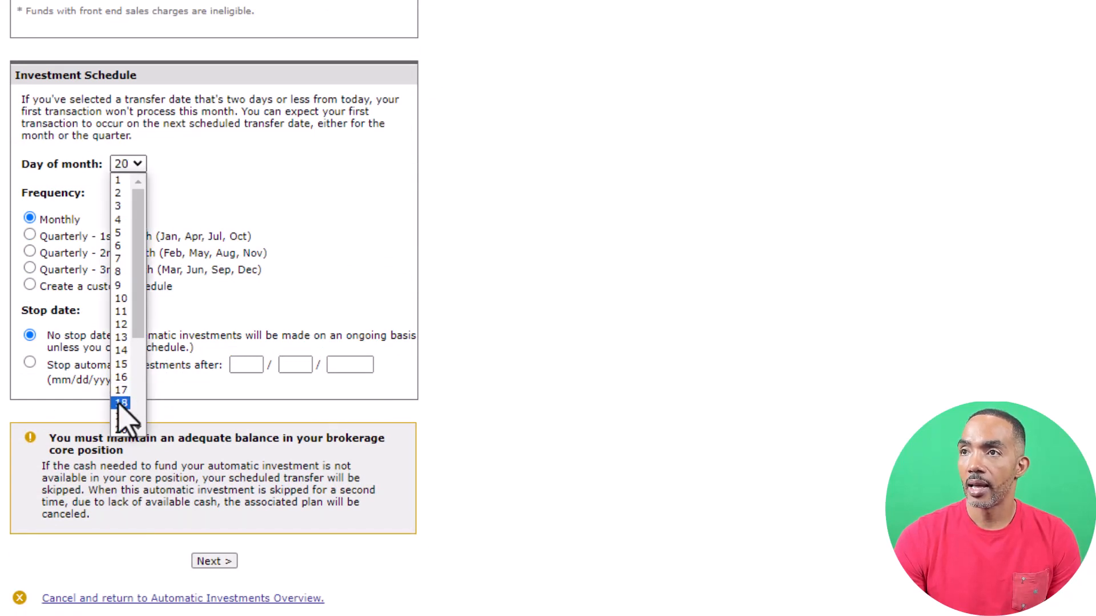
click(121, 403)
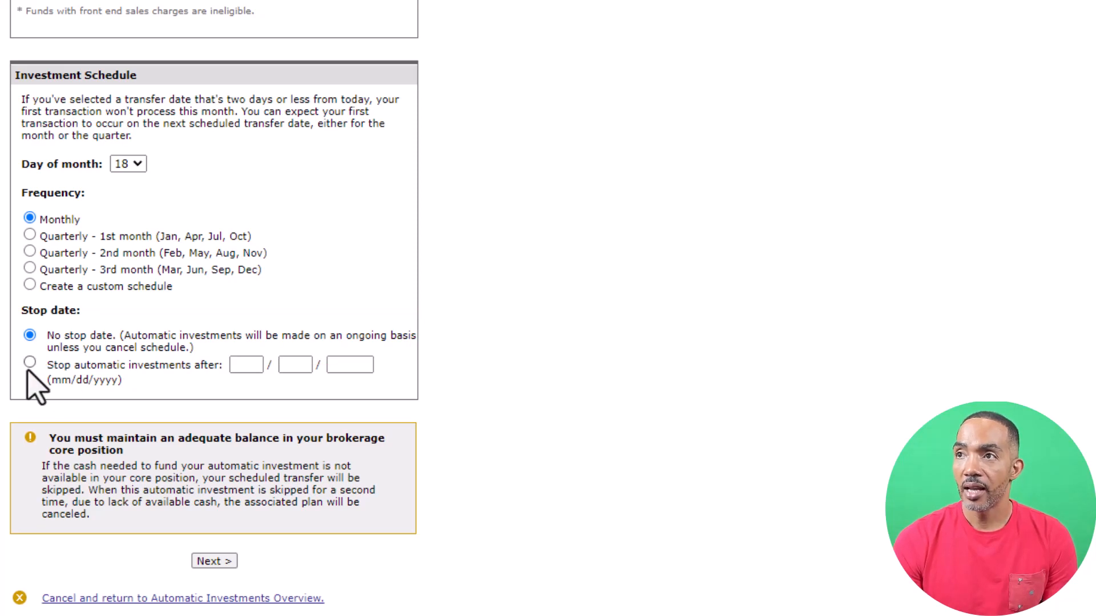
- Choose 'Stop automatic investments after' and begin entering the 12/31 stop date
click(30, 364)
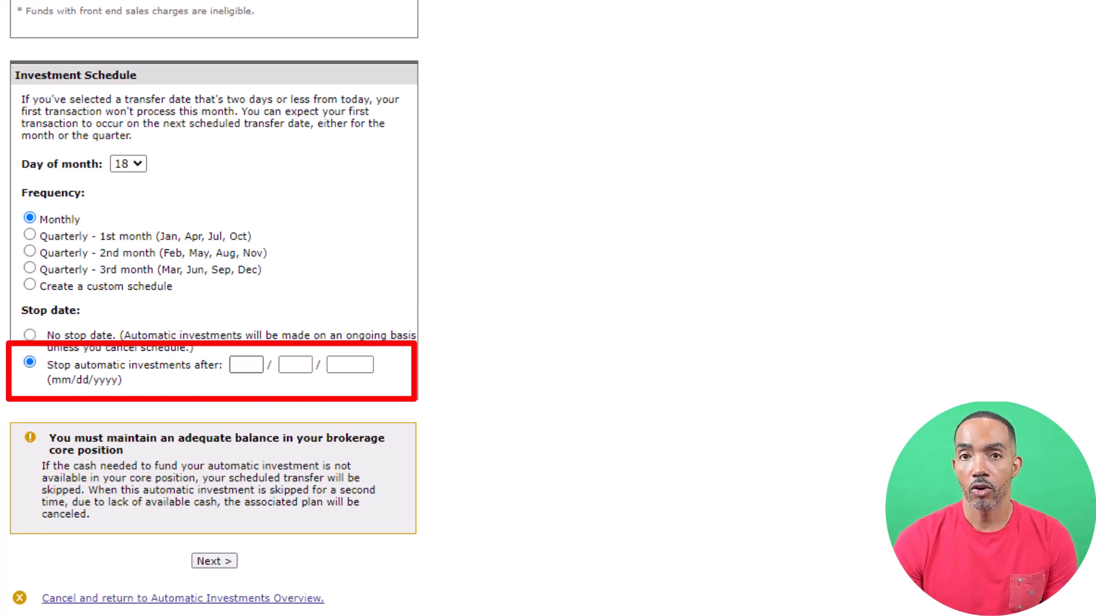
click(246, 364)
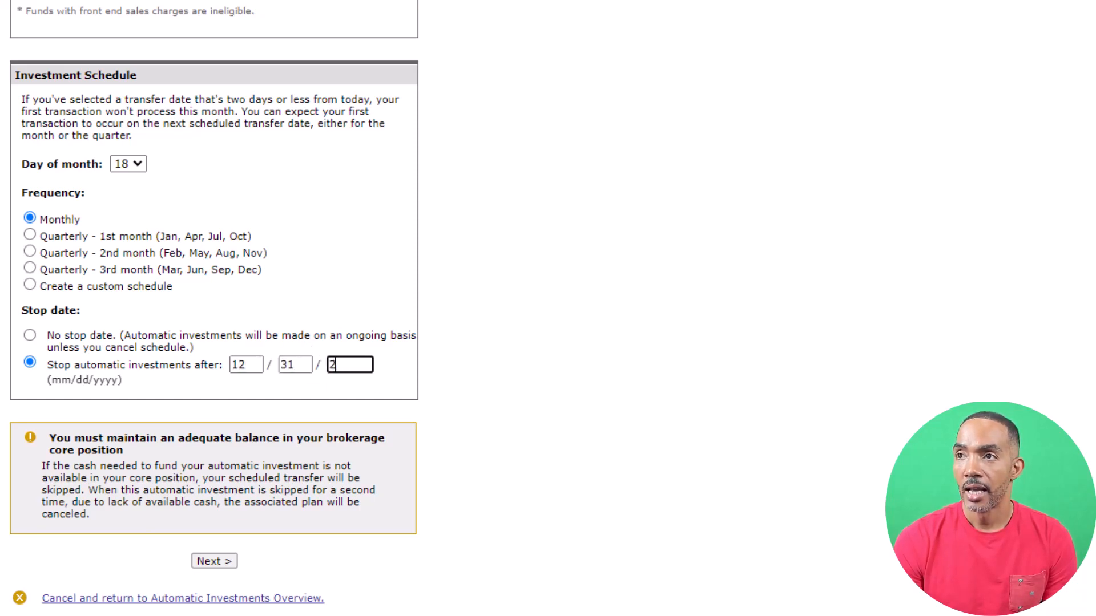
- Review the summary and agree to submit the $10 monthly investment plan
click(214, 561)
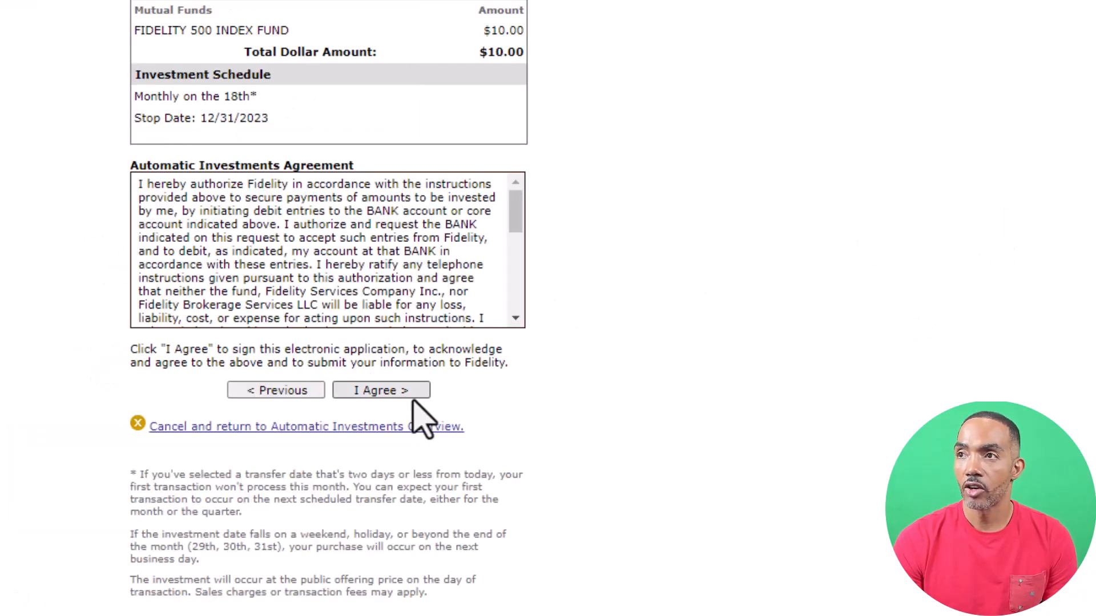
click(380, 390)
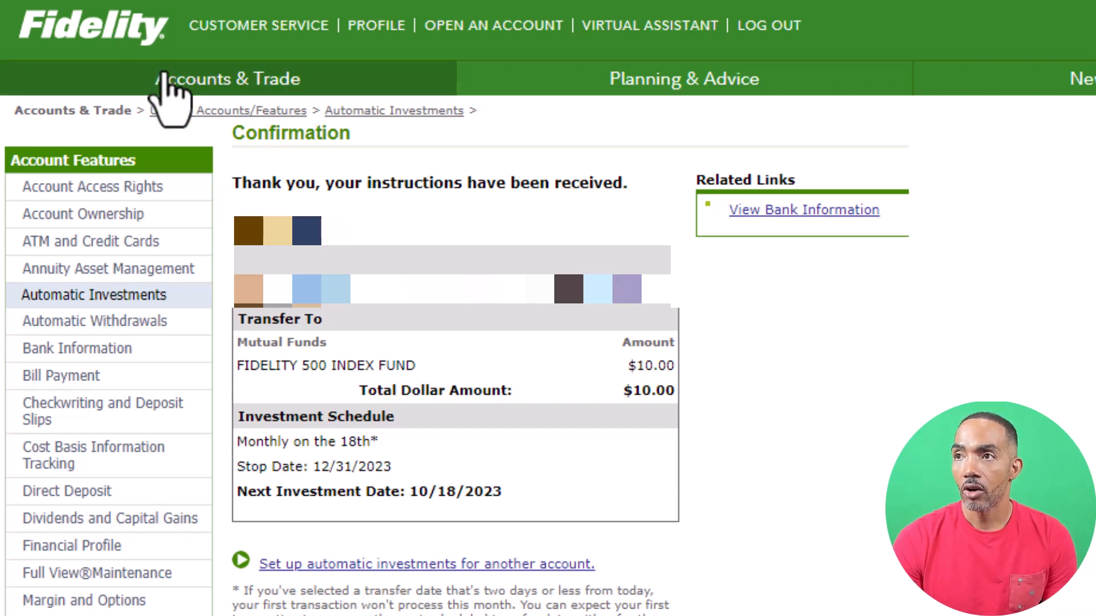
- Return via Accounts & Trade to the scheduled transfers list showing the $10.00 monthly entries
click(234, 79)
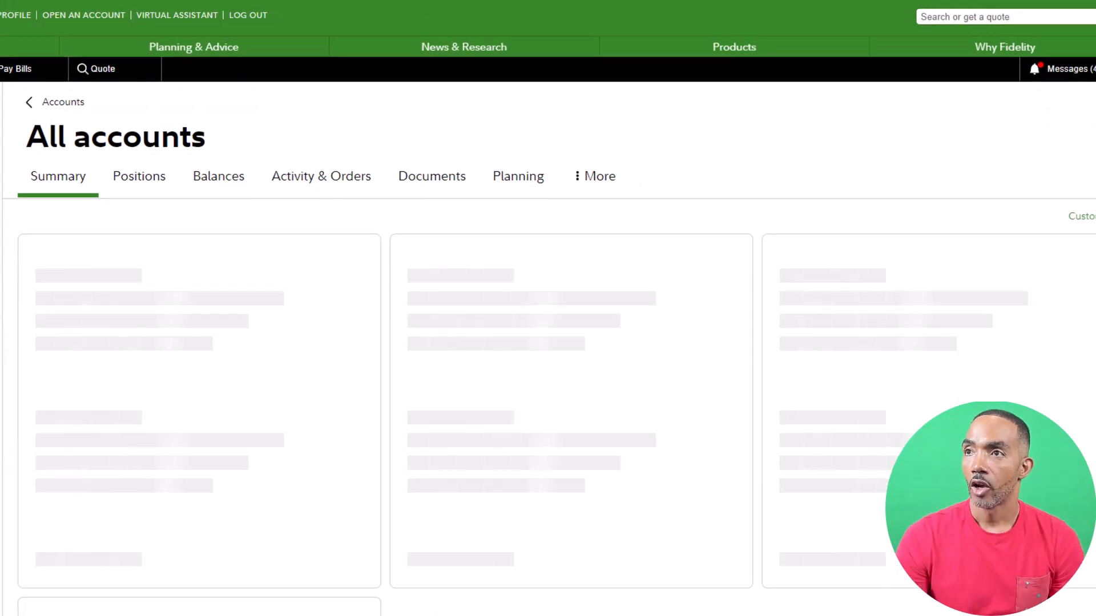
click(598, 176)
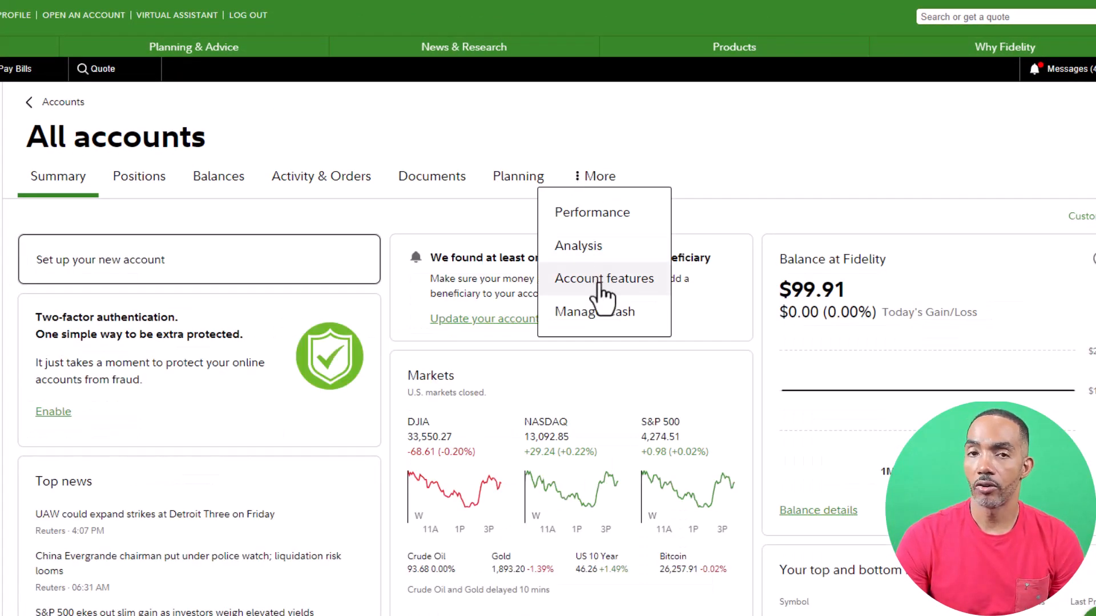
click(604, 279)
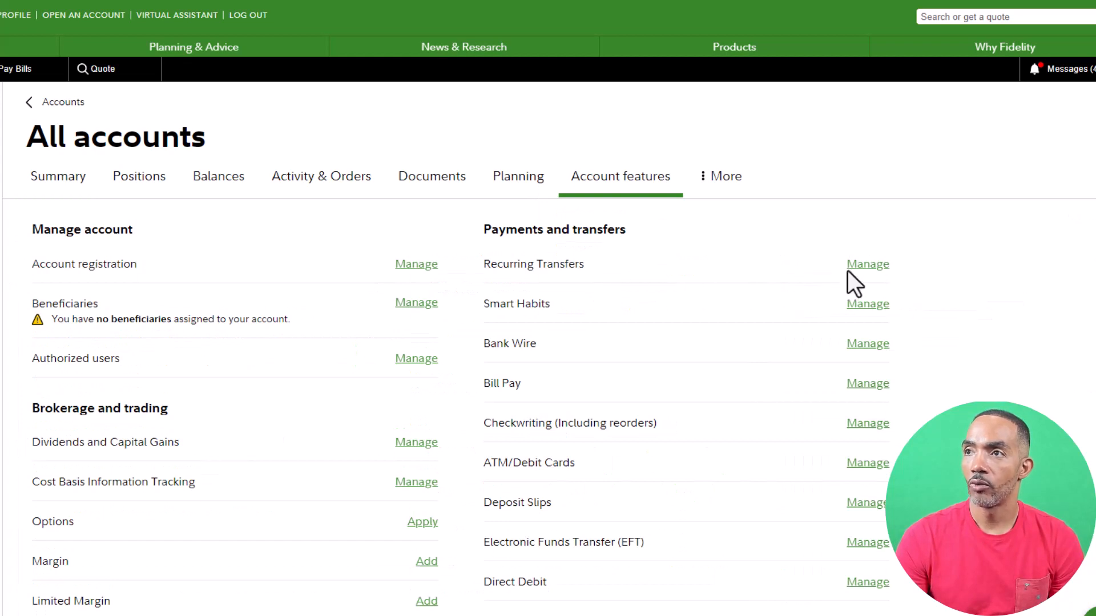
click(866, 264)
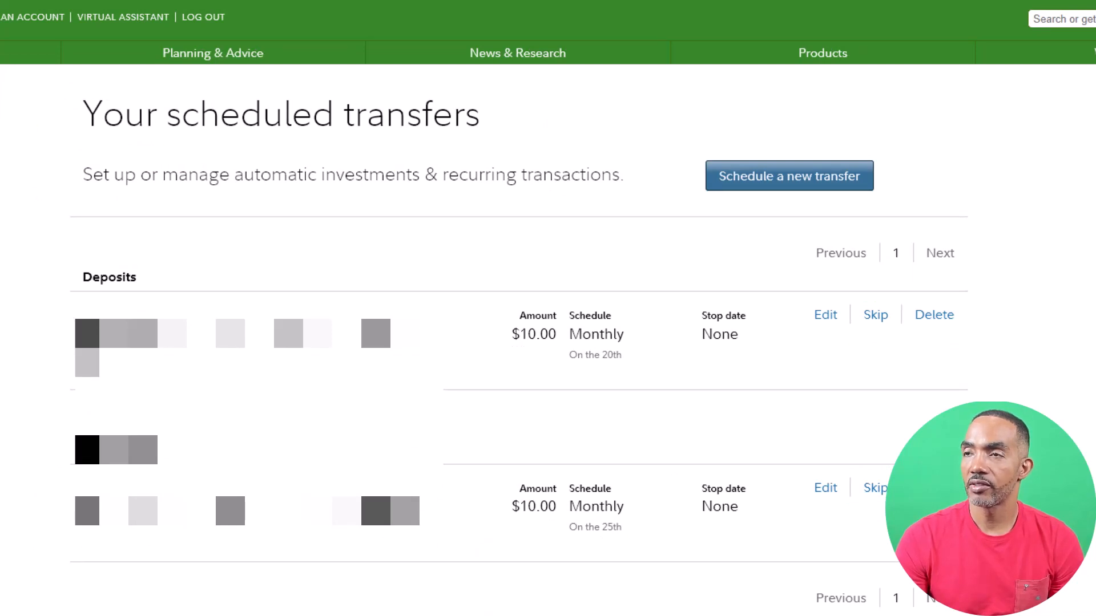
scroll(down, 3)
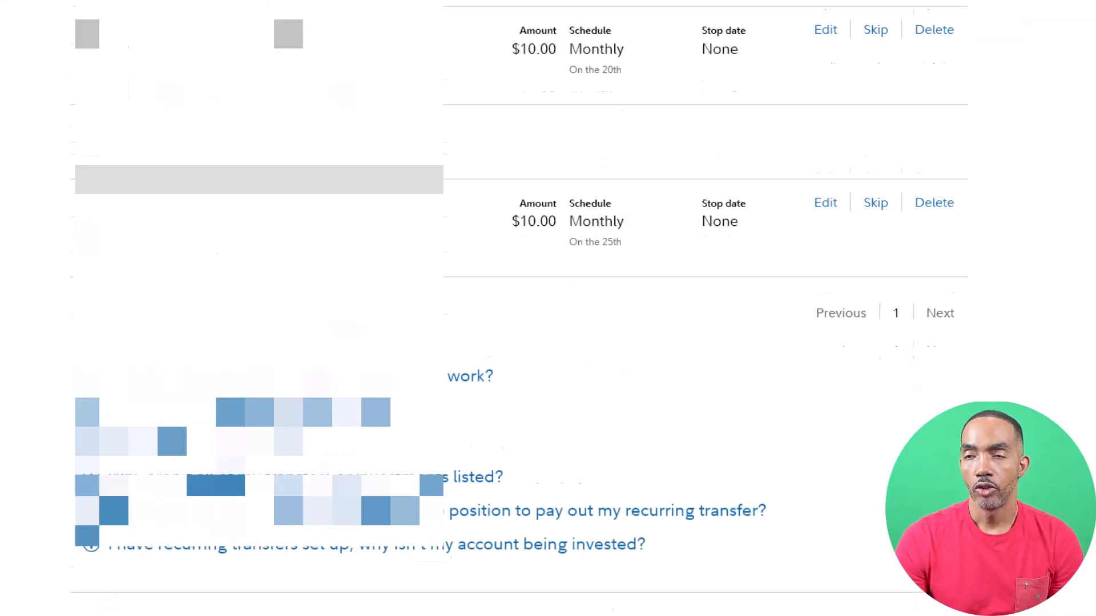